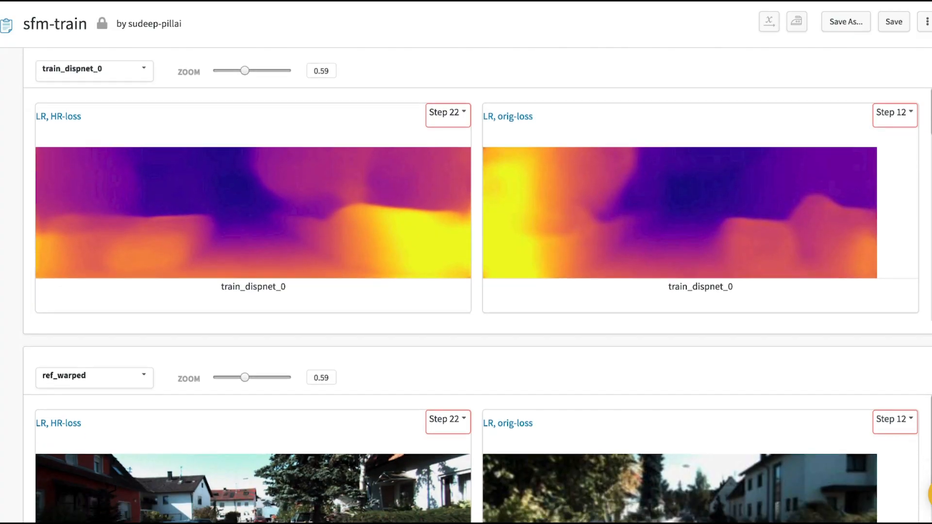
{"action": "scroll", "scroll_direction": "down", "scroll_amount": 3}
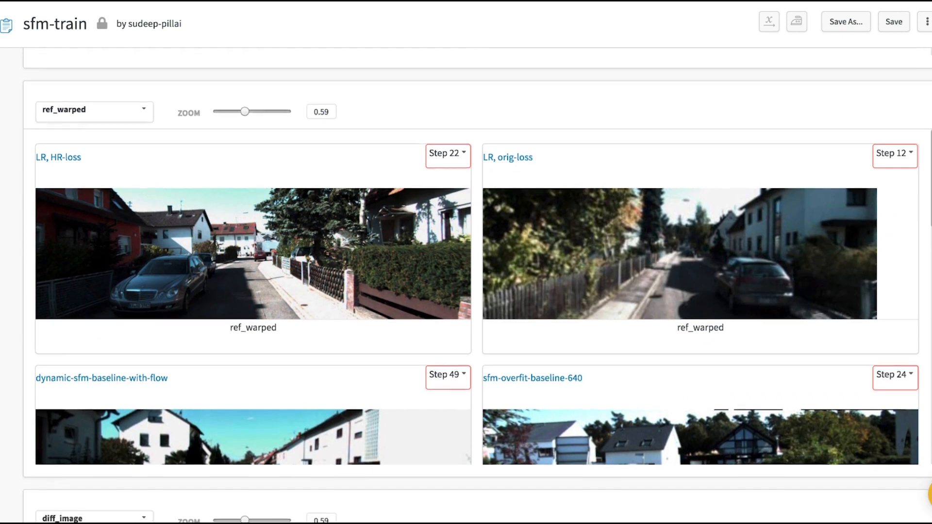
{"action": "scroll", "scroll_direction": "up", "scroll_amount": 3}
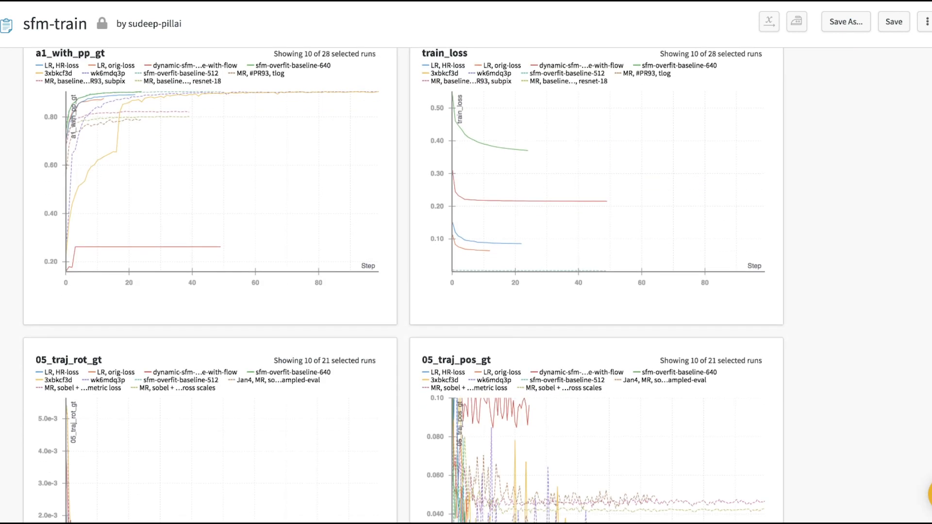
{"action": "scroll", "scroll_direction": "down", "scroll_amount": 3}
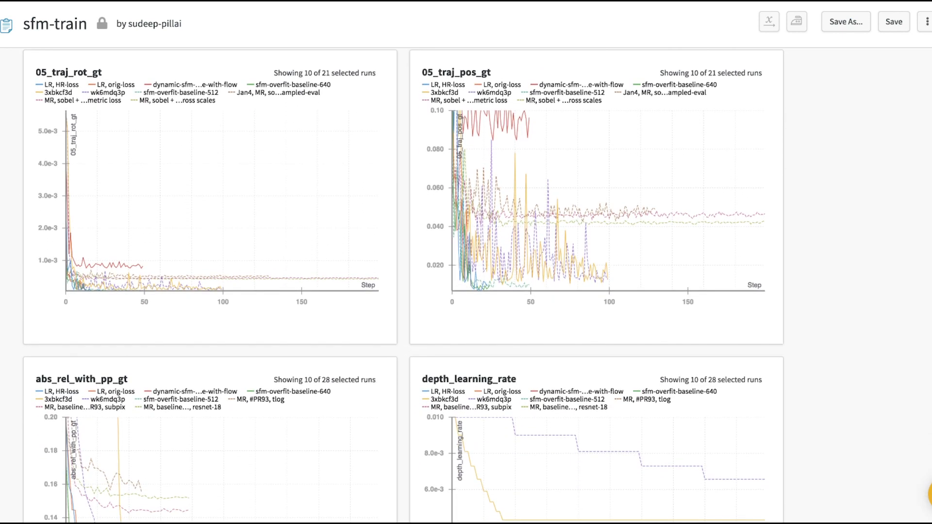